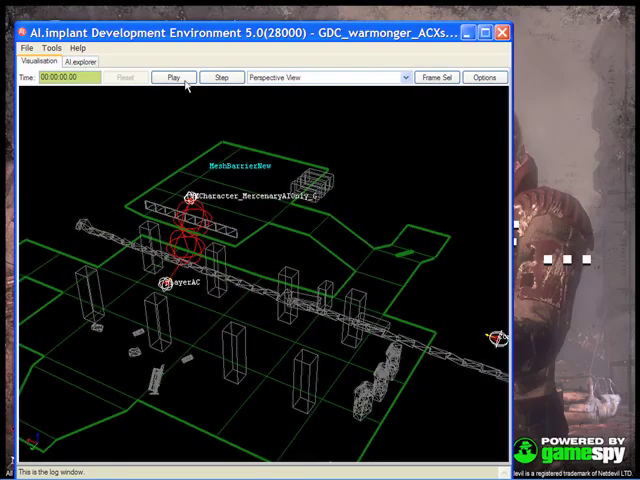
- Play and stop the warmonger simulation twice, halting once the mercenary reaches playerAC
{"action": "left_click", "coordinate": [174, 80]}
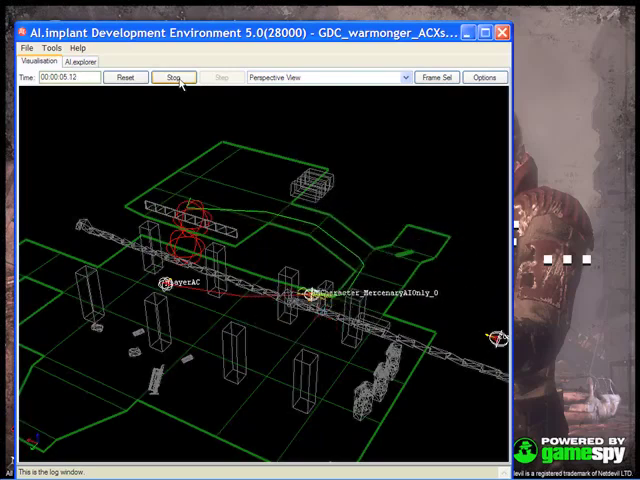
{"action": "left_click", "coordinate": [179, 78]}
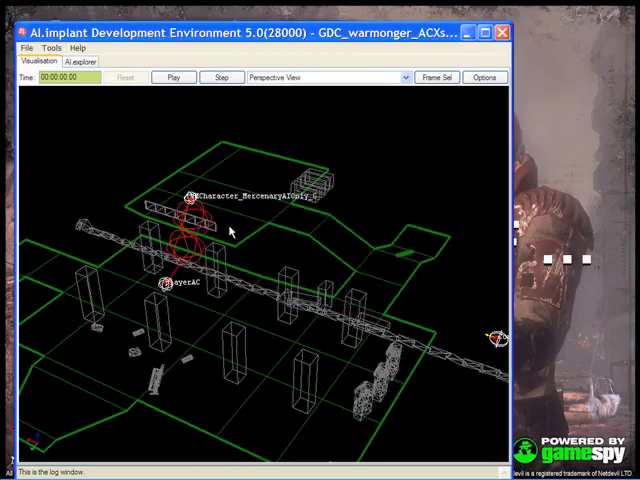
{"action": "left_click", "coordinate": [172, 79]}
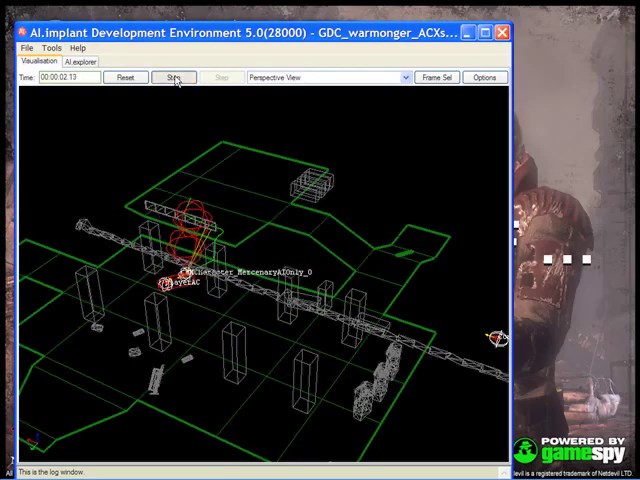
{"action": "left_click", "coordinate": [173, 83]}
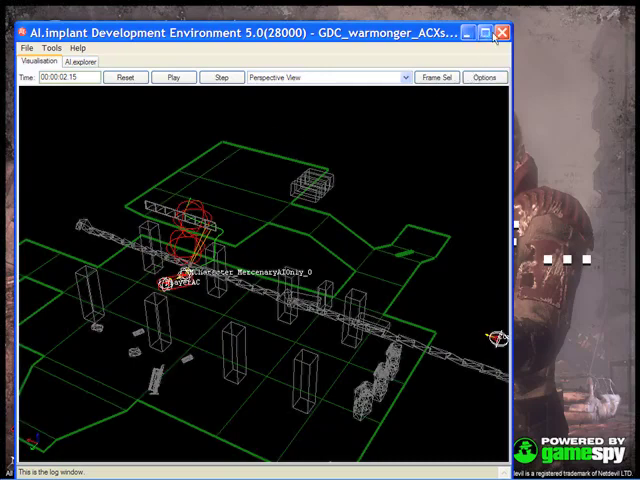
{"action": "mouse_move", "coordinate": [503, 30]}
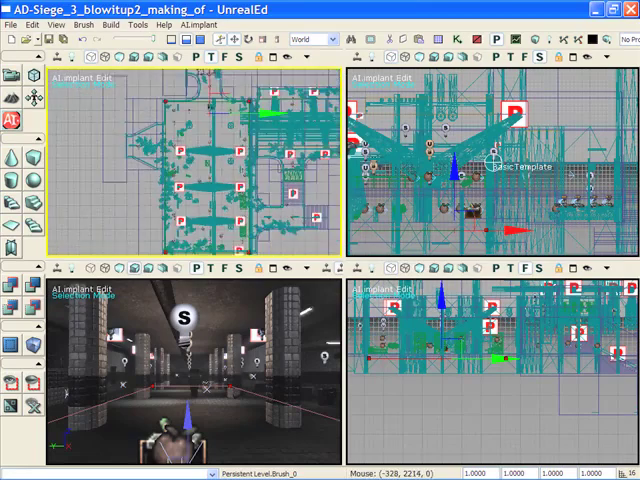
- Open AI.explorer and view BasicTemplate's Navigation settings using the MeshBarrier nav mesh
{"action": "left_click", "coordinate": [200, 23]}
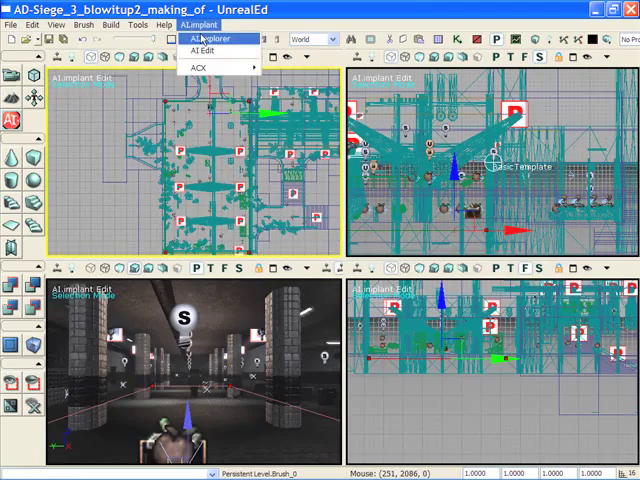
{"action": "left_click", "coordinate": [208, 39]}
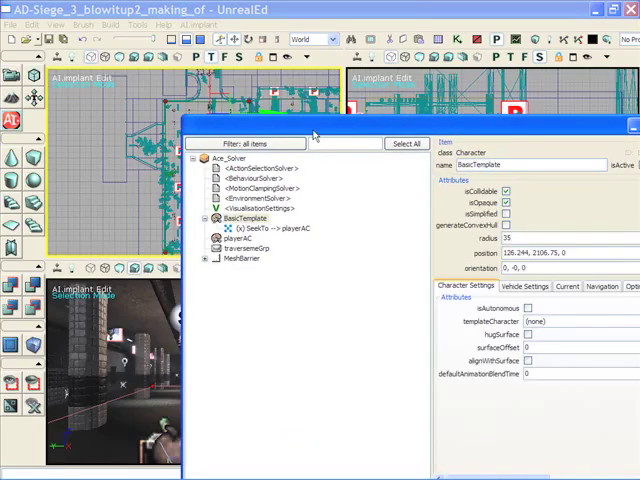
{"action": "left_click", "coordinate": [570, 277]}
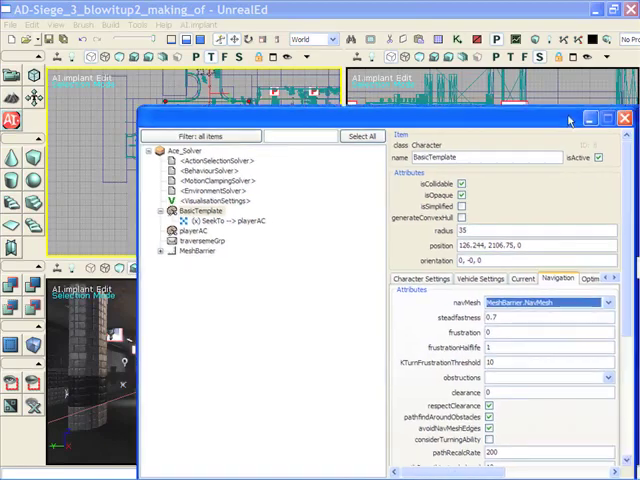
{"action": "left_click", "coordinate": [621, 119]}
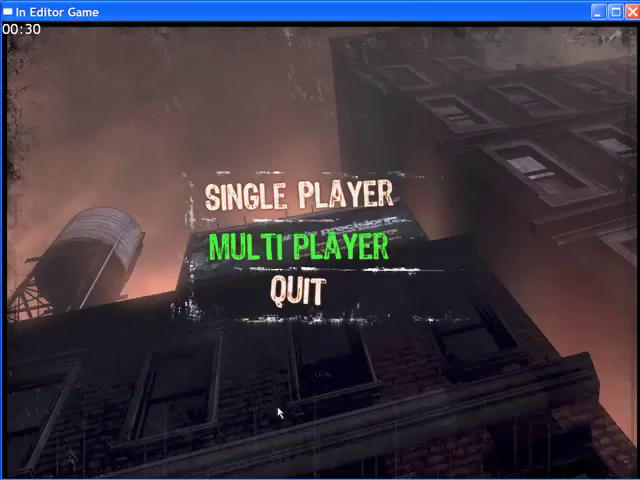
{"action": "left_click", "coordinate": [295, 248]}
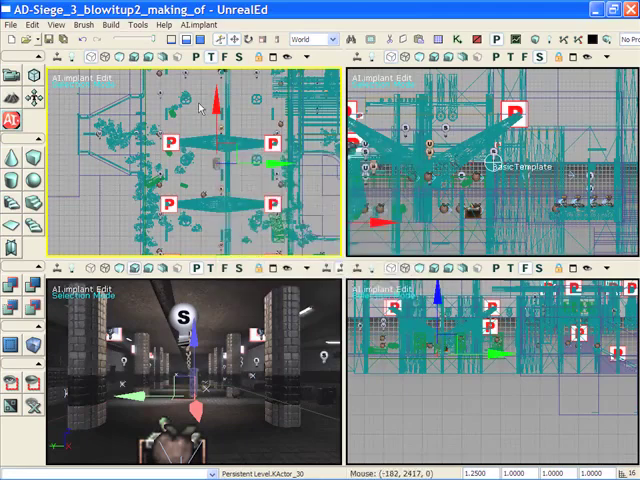
- Add an AvoidanceConstraint child item to BasicTemplate from AI.explorer's context menu
{"action": "left_click", "coordinate": [199, 23]}
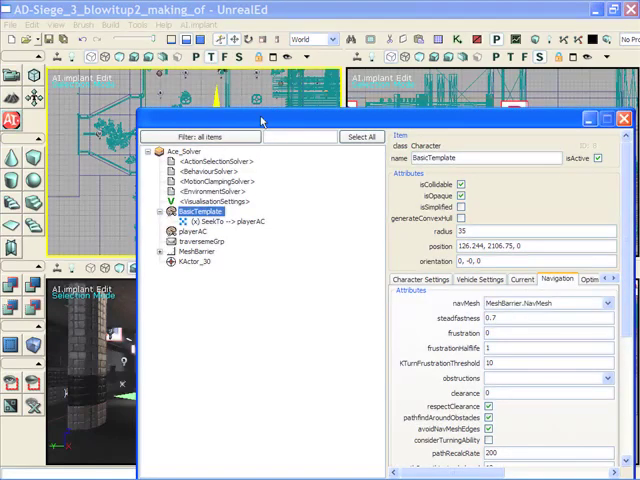
{"action": "right_click", "coordinate": [185, 212]}
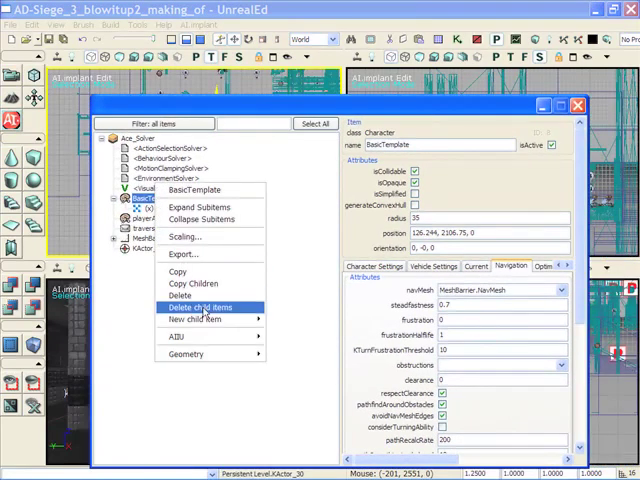
{"action": "left_click", "coordinate": [193, 320]}
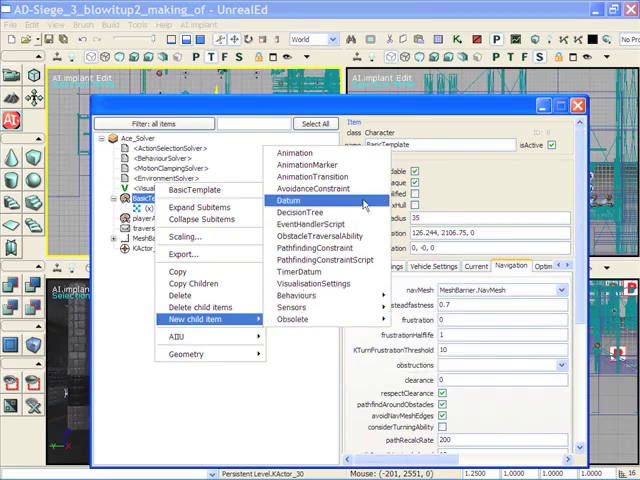
{"action": "left_click", "coordinate": [305, 189]}
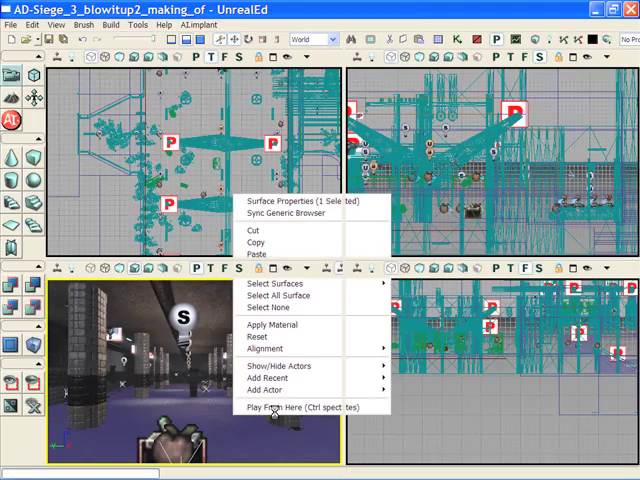
{"action": "left_click", "coordinate": [275, 406]}
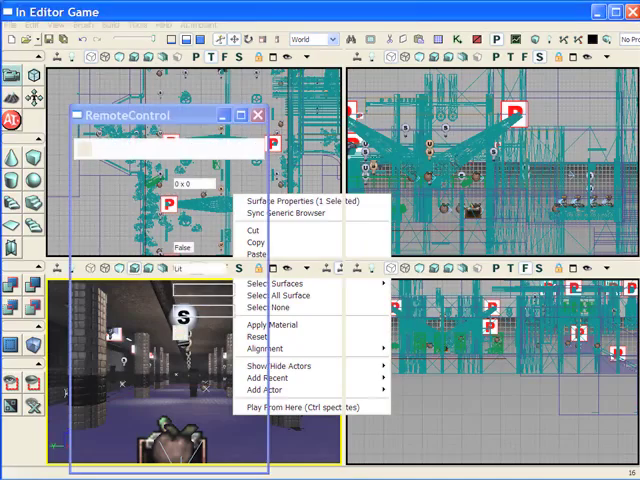
{"action": "left_click", "coordinate": [300, 407]}
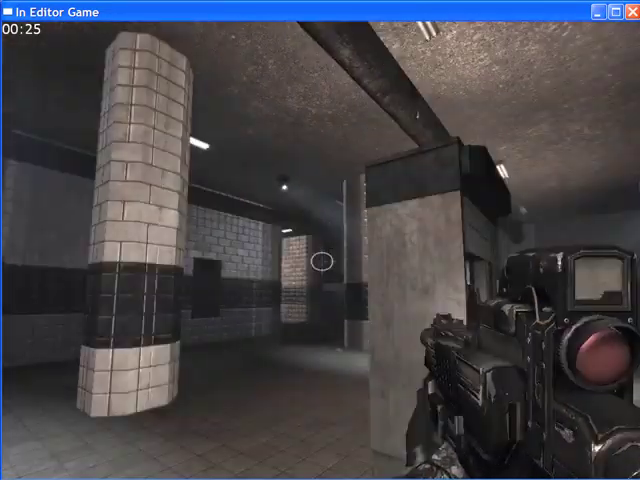
{"action": "mouse_move", "coordinate": [320, 260]}
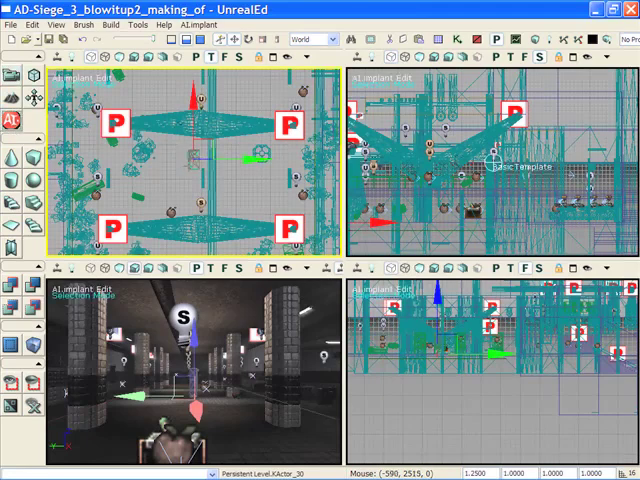
- Apply PhysicalObject: Simplify to KActor_30 from its AI.implant context menu
{"action": "right_click", "coordinate": [195, 165]}
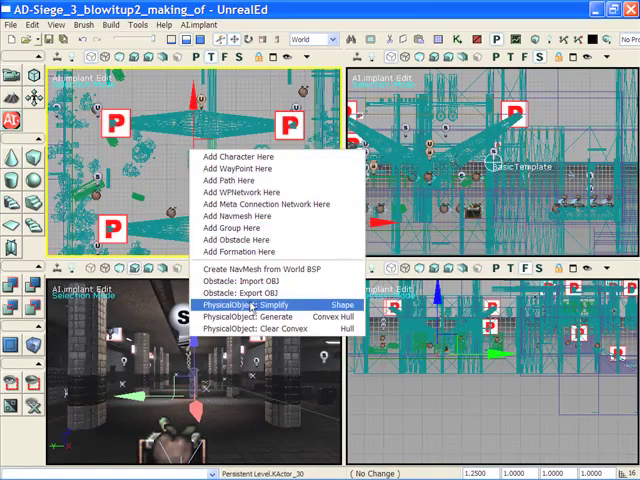
{"action": "left_click", "coordinate": [248, 291]}
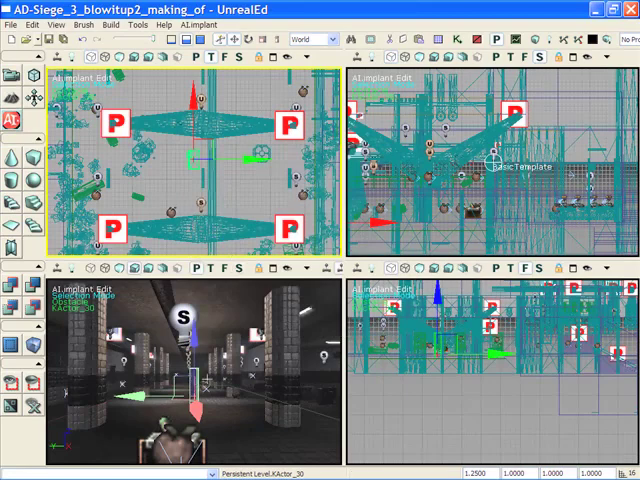
{"action": "mouse_move", "coordinate": [224, 192]}
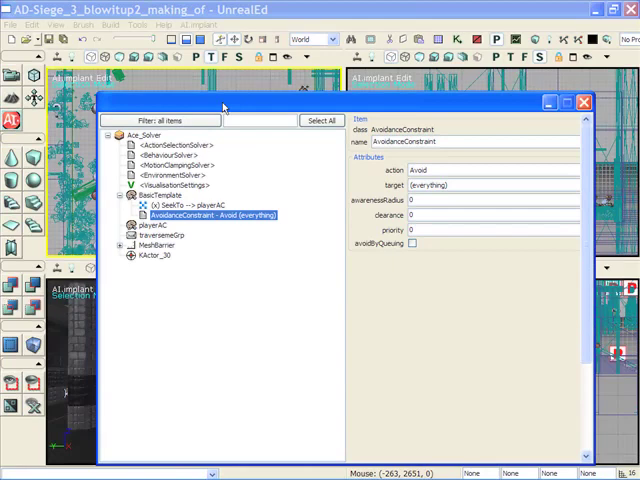
{"action": "mouse_move", "coordinate": [168, 205]}
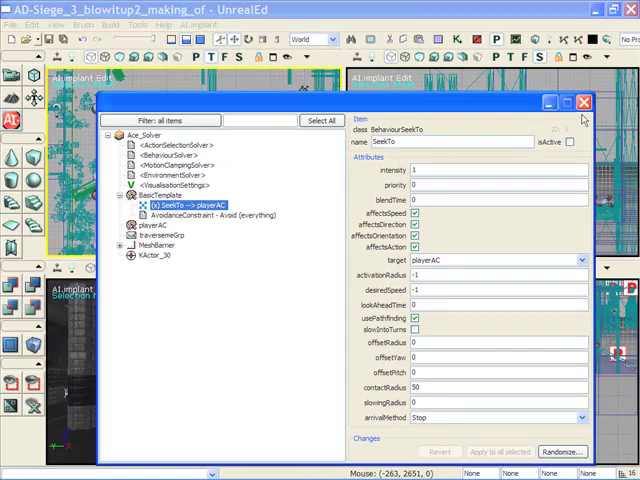
- Close the AI.implant explorer after reviewing the AvoidanceConstraint and SeekTo attributes
{"action": "left_click", "coordinate": [583, 102]}
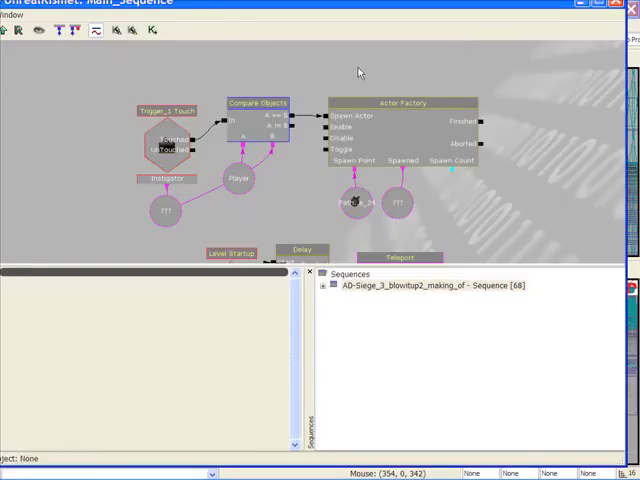
- Open the Kismet canvas context menu to browse the AI.implant actions
{"action": "right_click", "coordinate": [358, 70]}
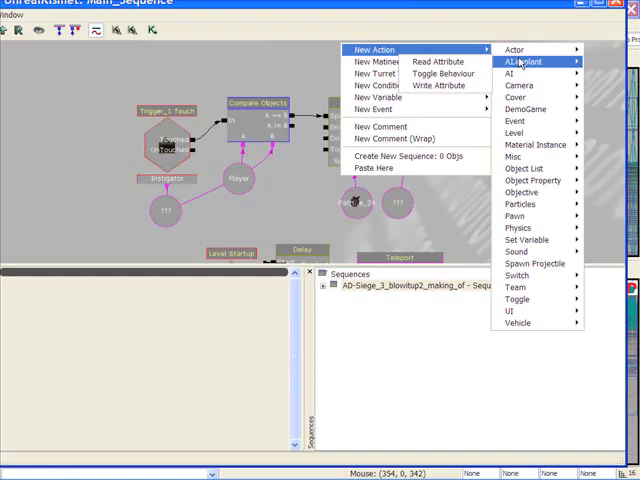
{"action": "mouse_move", "coordinate": [381, 107]}
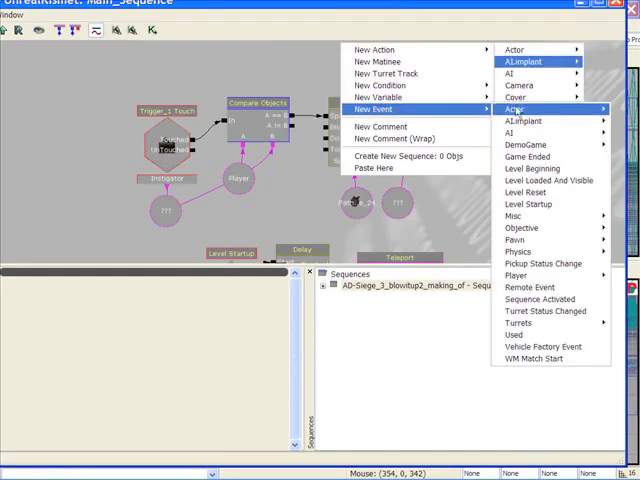
{"action": "mouse_move", "coordinate": [540, 122]}
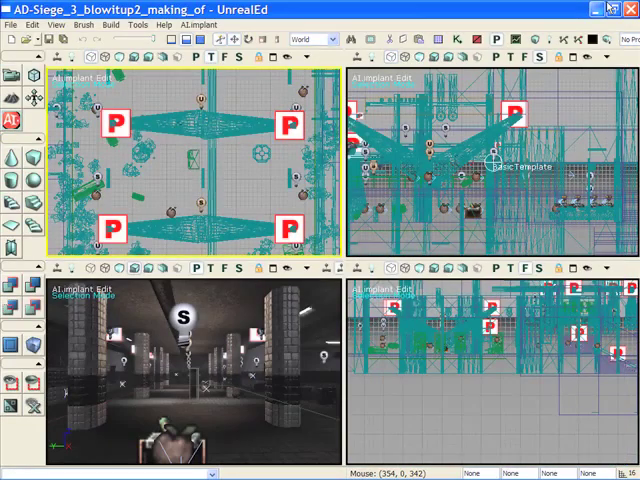
{"action": "mouse_move", "coordinate": [553, 7]}
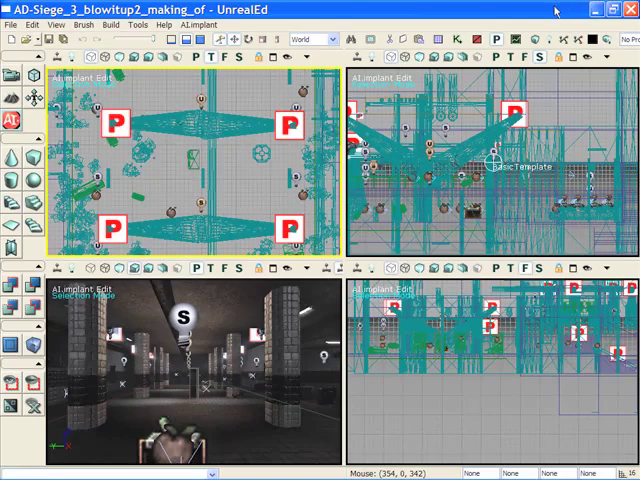